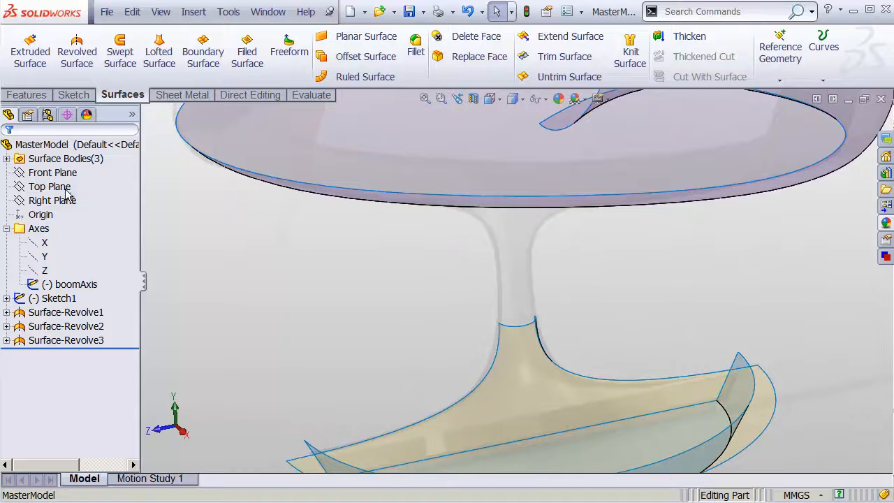
- Sketch a circle around the stem in a new sketch, Sketch6
click(48, 186)
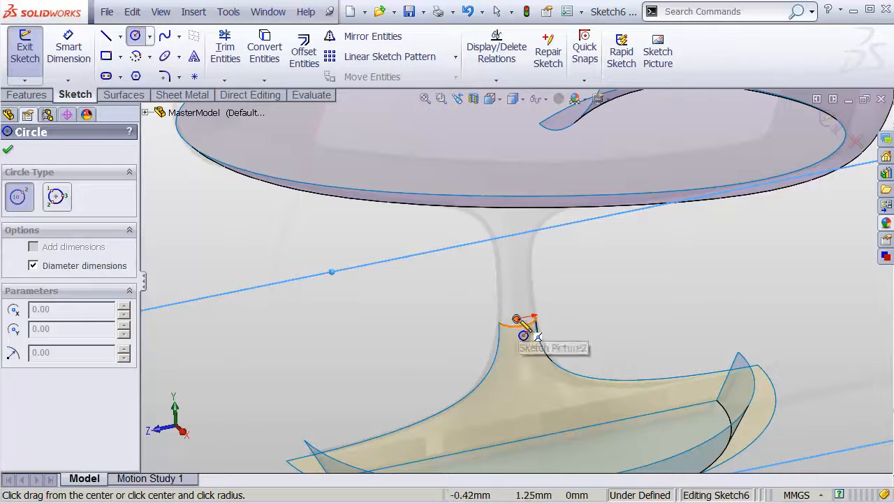
drag(515, 321, 590, 350)
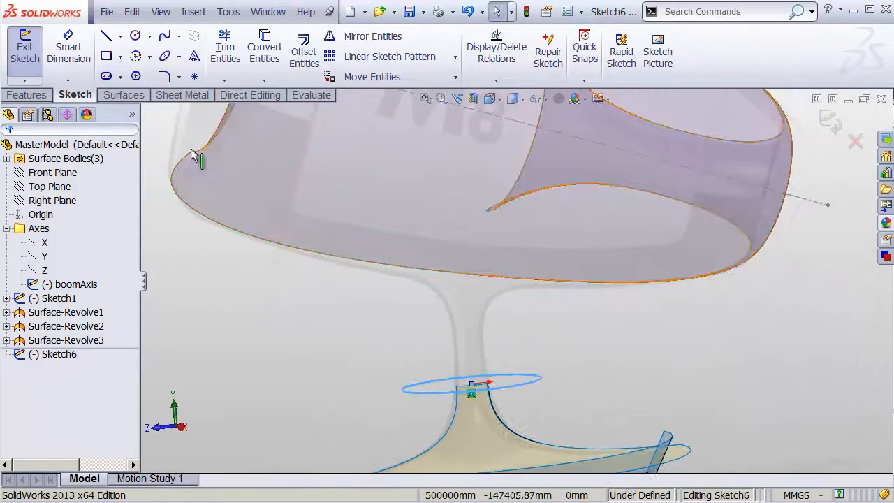
- Trim a hole in the main body's underside using Sketch6 as the trim tool (Surface-Trim1)
click(123, 95)
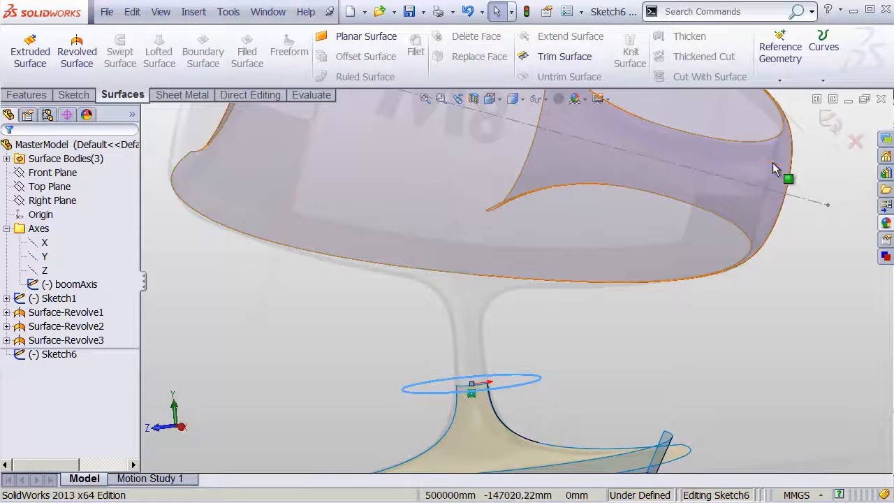
click(564, 56)
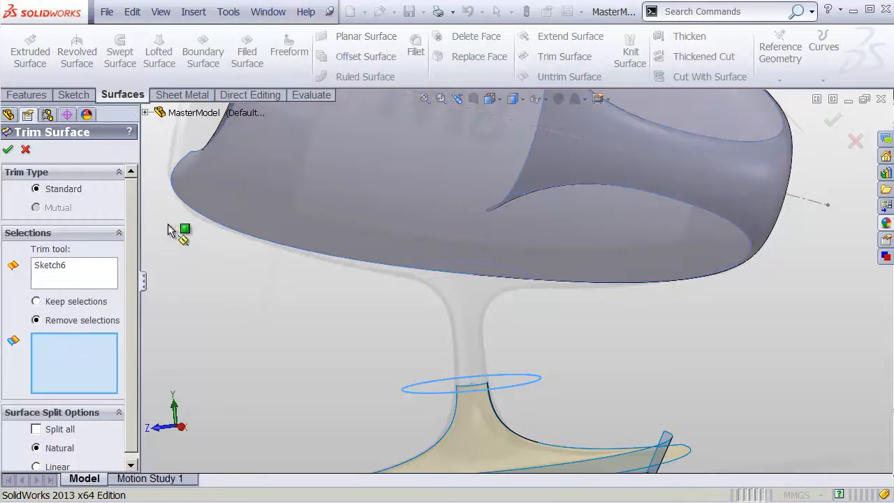
mouse_move(344, 366)
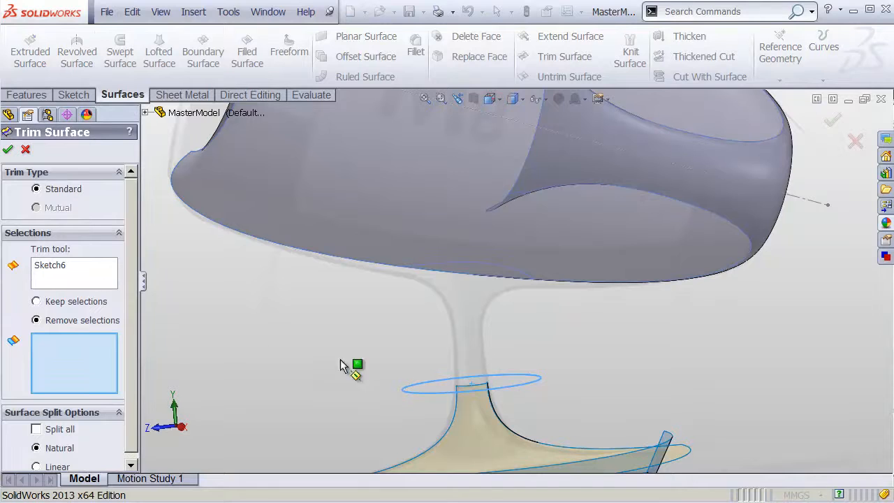
mouse_move(458, 288)
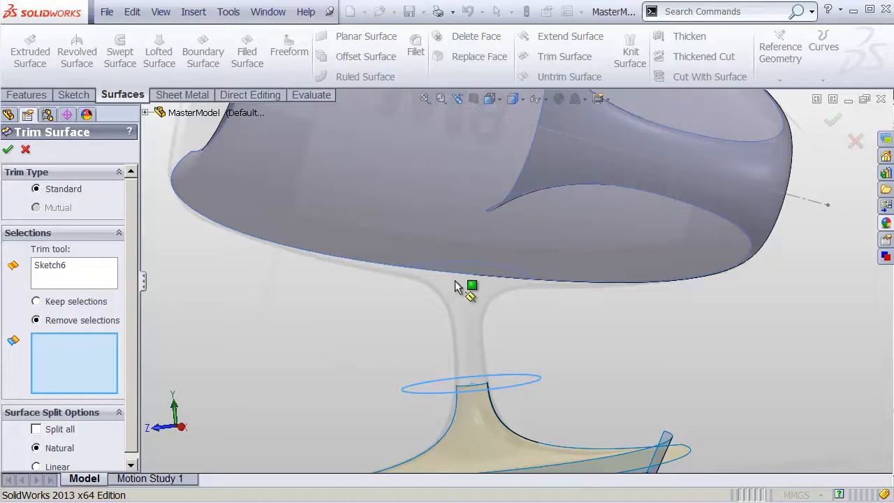
click(469, 285)
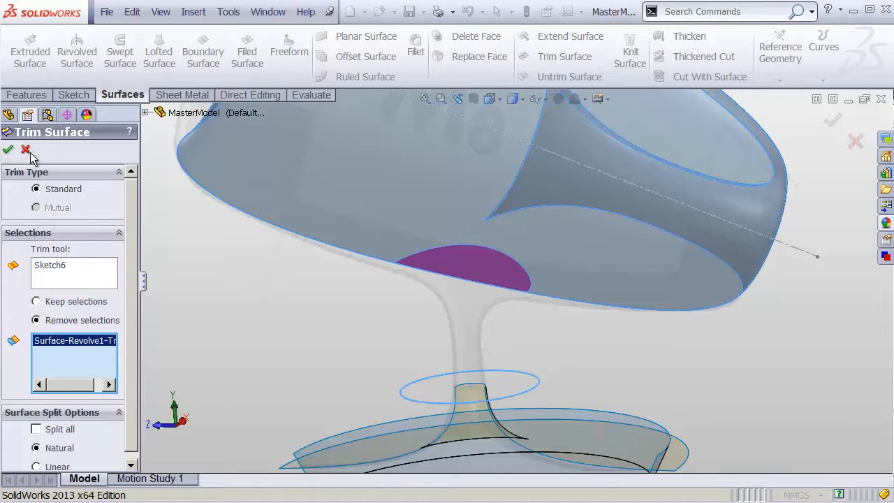
click(8, 148)
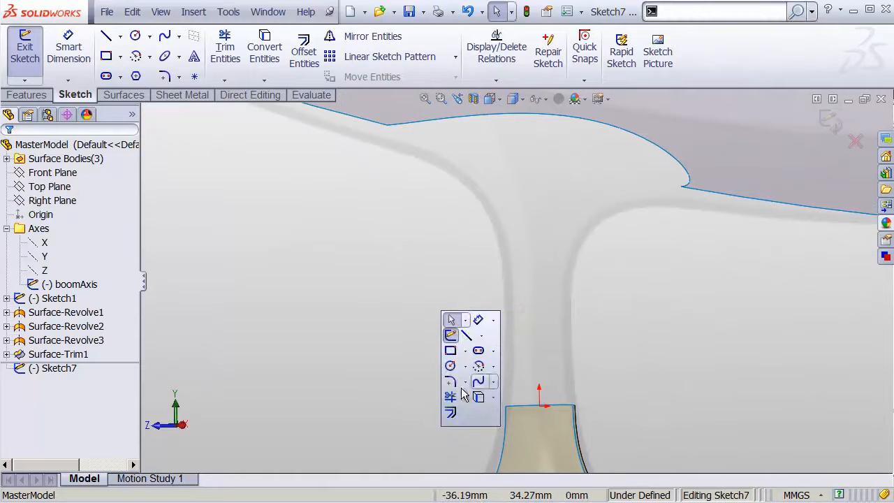
- Draw a spline from the base top to the body edge and relate its curvature to the edge
click(479, 380)
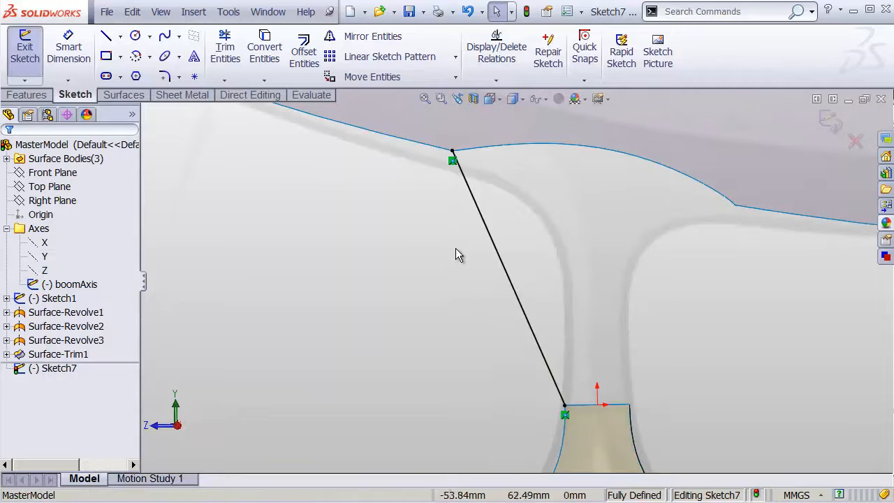
mouse_move(446, 262)
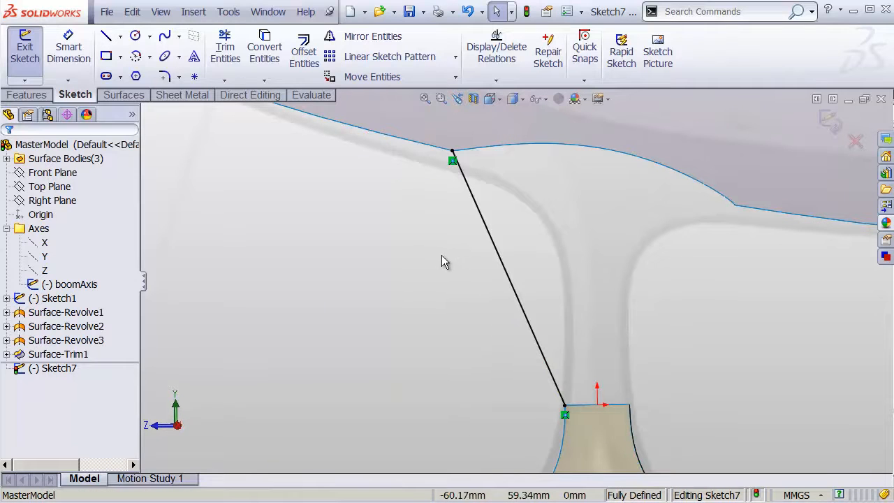
mouse_move(488, 236)
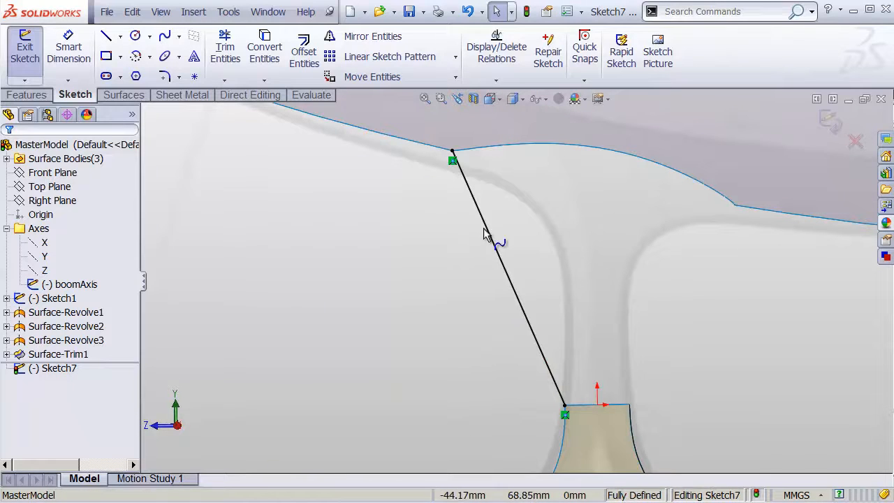
click(496, 240)
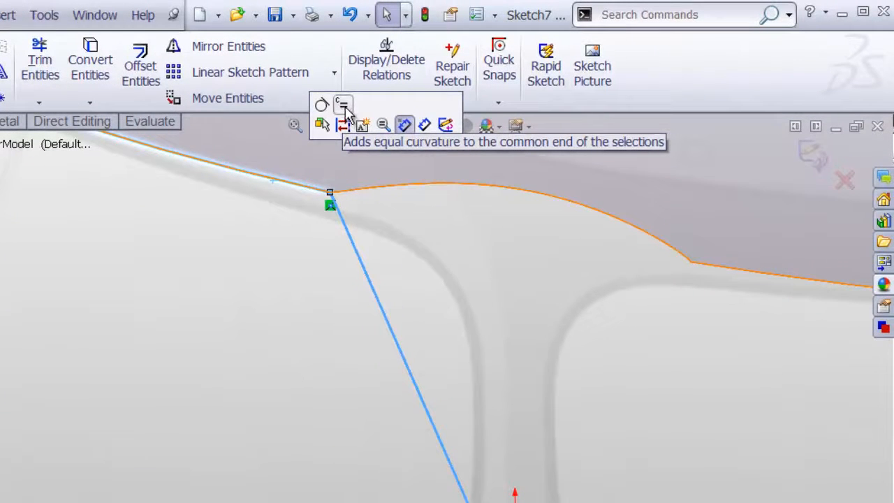
click(354, 106)
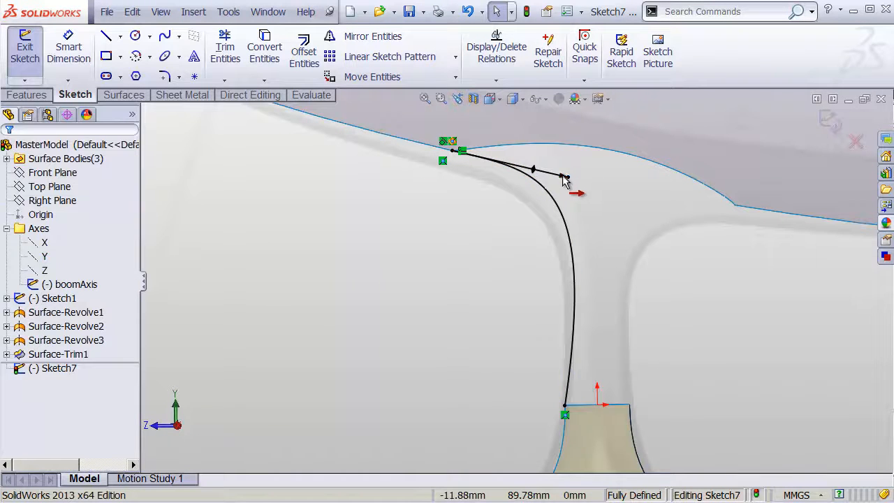
click(565, 176)
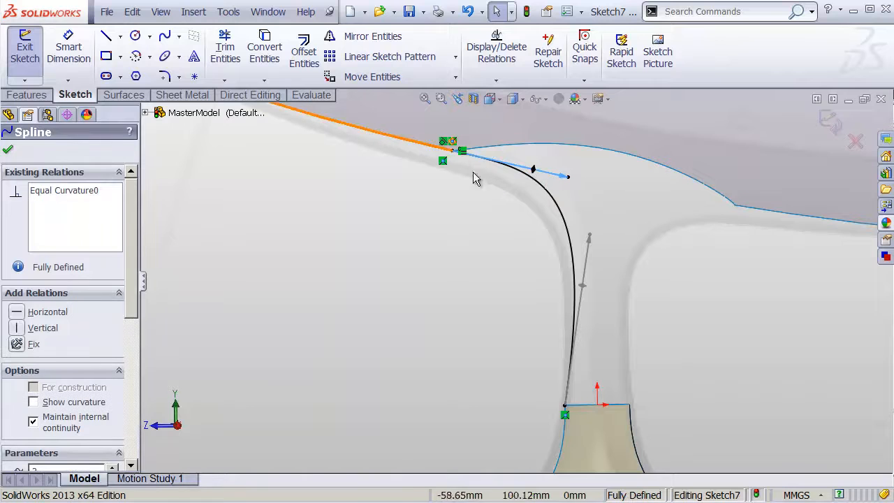
mouse_move(515, 208)
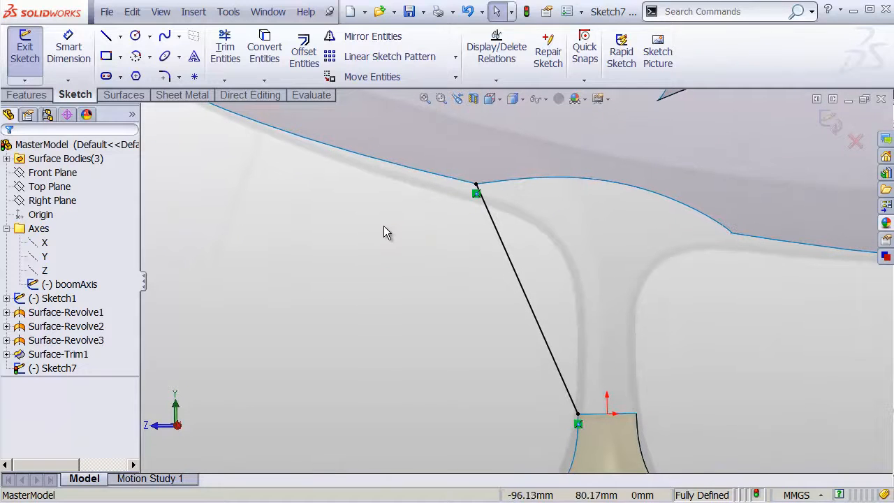
mouse_move(412, 173)
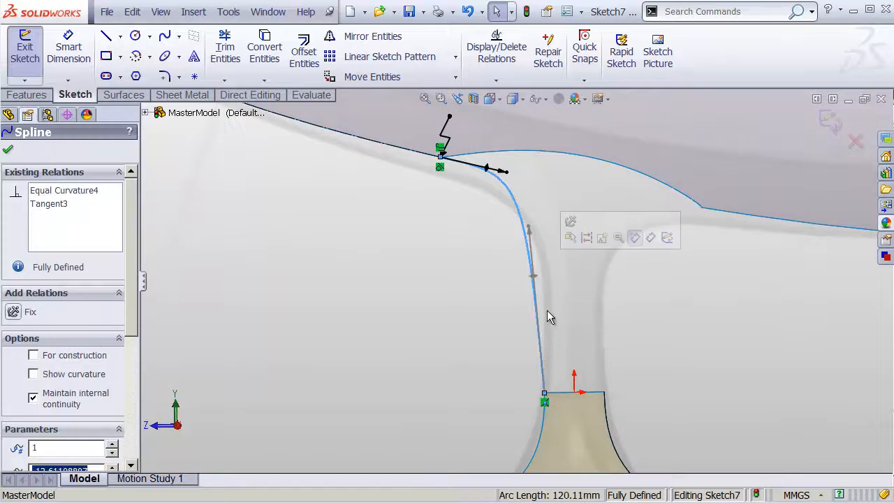
- Make the spline's lower end vertical and match its upper end's curvature to the body edge
right_click(551, 316)
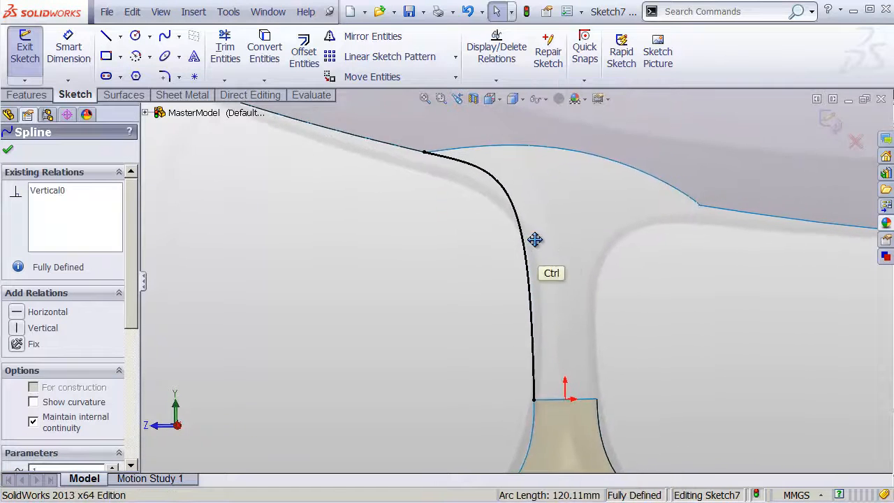
click(137, 37)
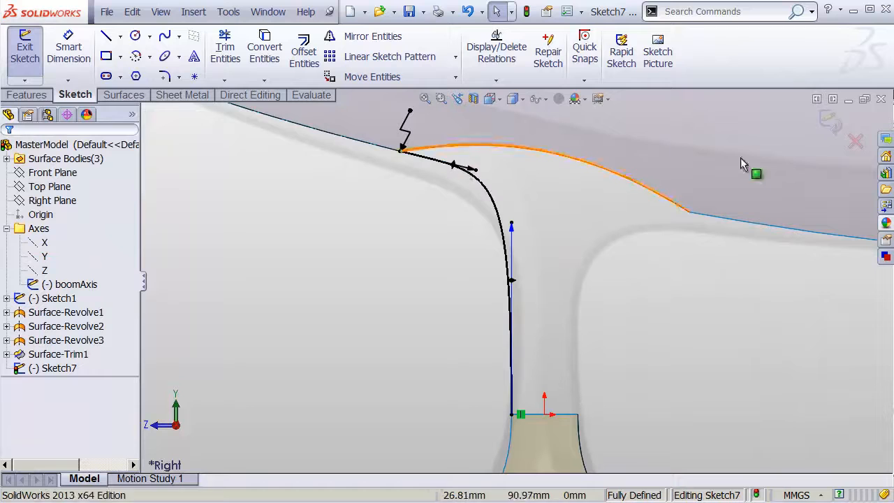
click(454, 168)
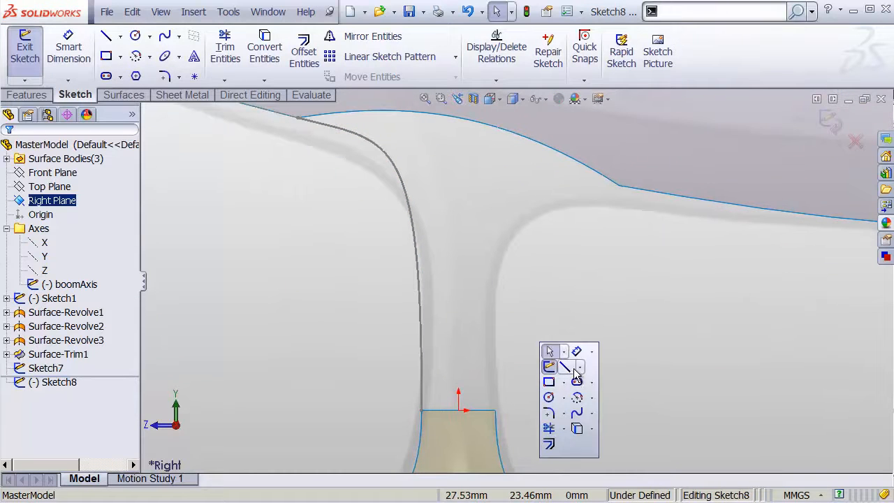
- Draw a second guide spline on the Right Plane from the base edge to the body edge
click(554, 369)
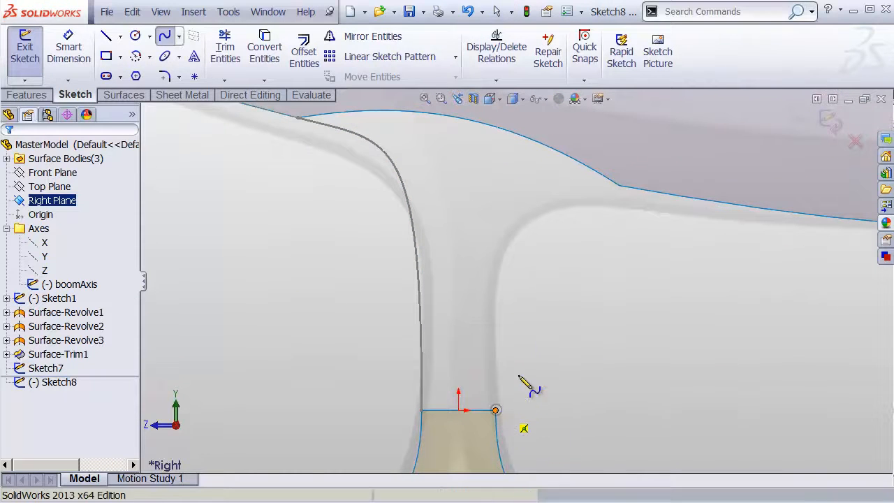
drag(496, 410, 620, 194)
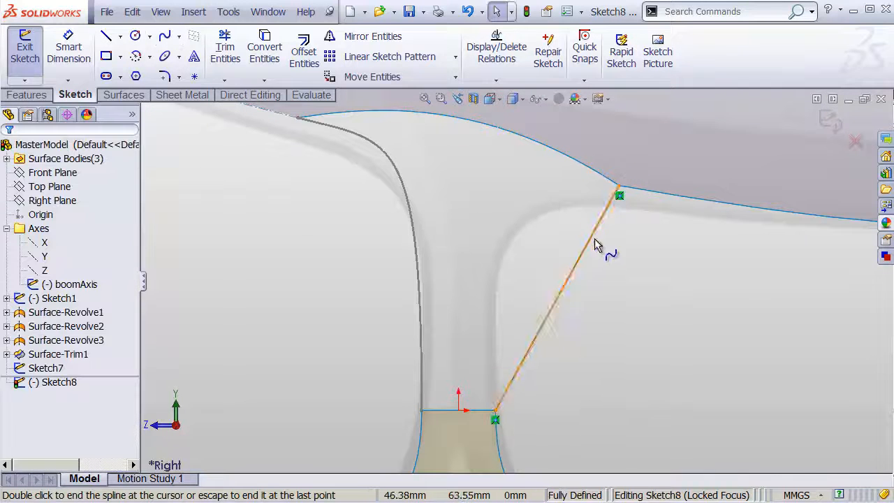
right_click(598, 245)
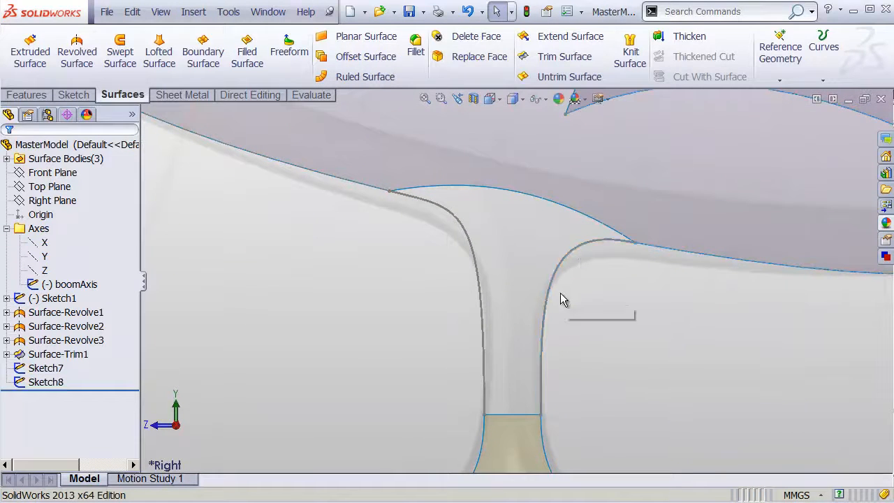
mouse_move(552, 188)
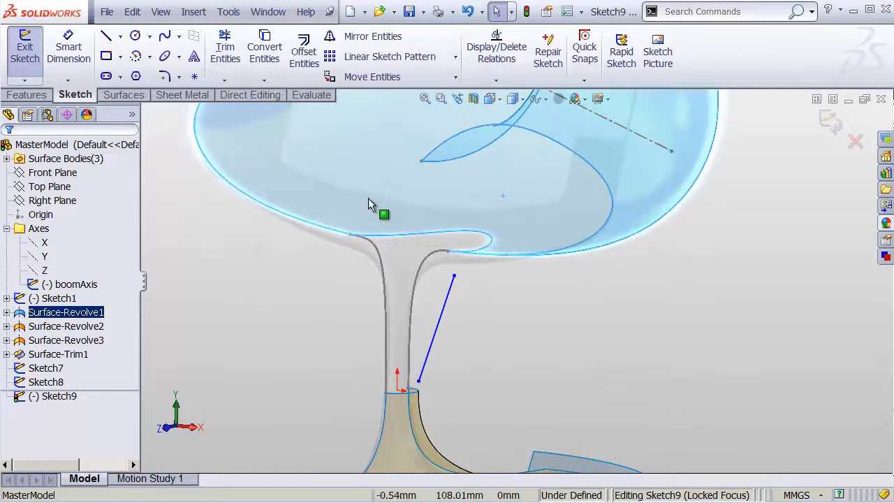
mouse_move(264, 53)
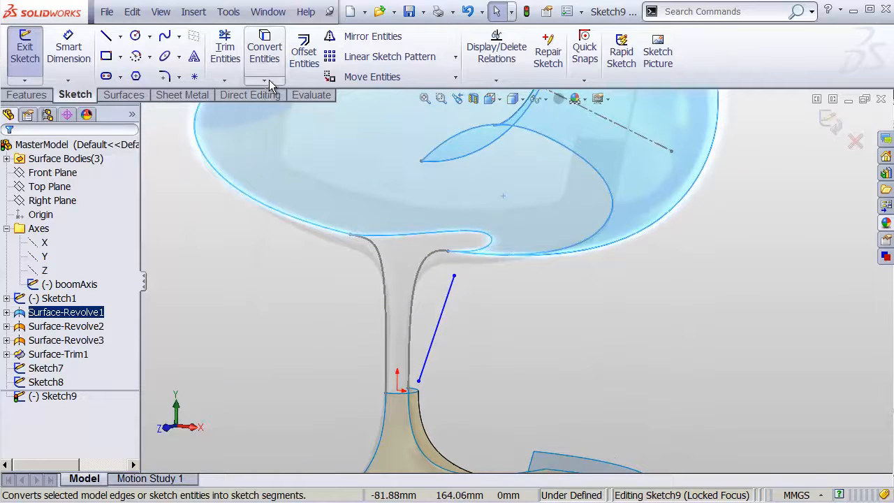
- Create an intersection curve in Sketch9 where its plane cuts the main body surface
click(264, 78)
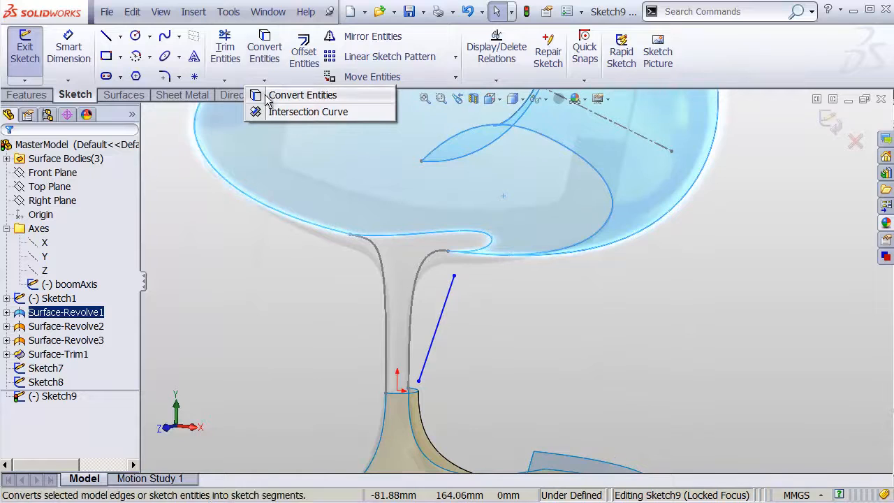
mouse_move(257, 111)
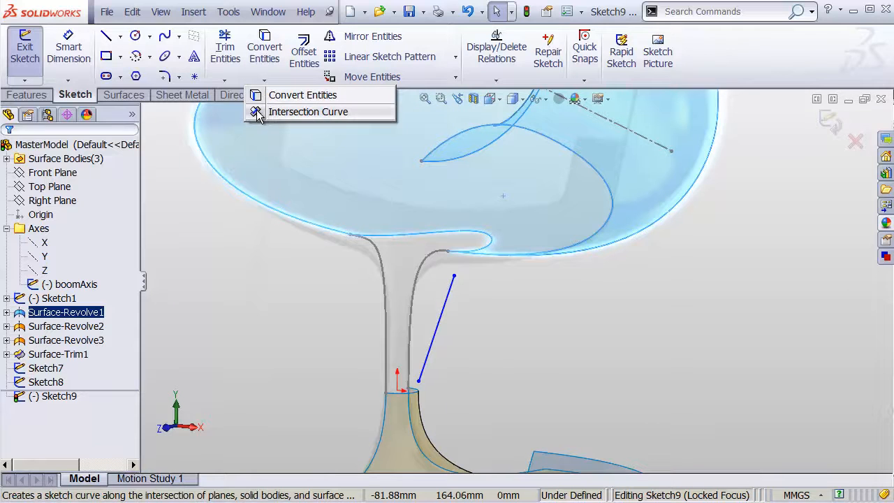
click(307, 112)
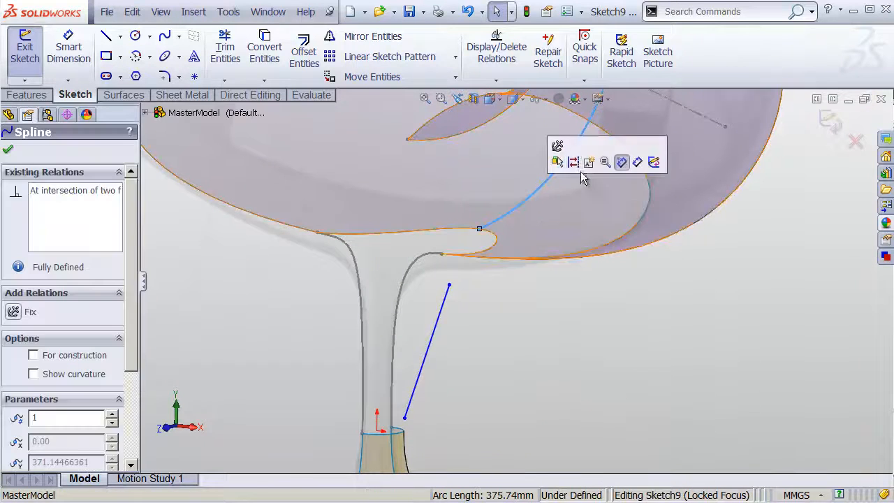
- Finish the curve, pierce the spline's end onto the base edge and make its lower end vertical
click(478, 229)
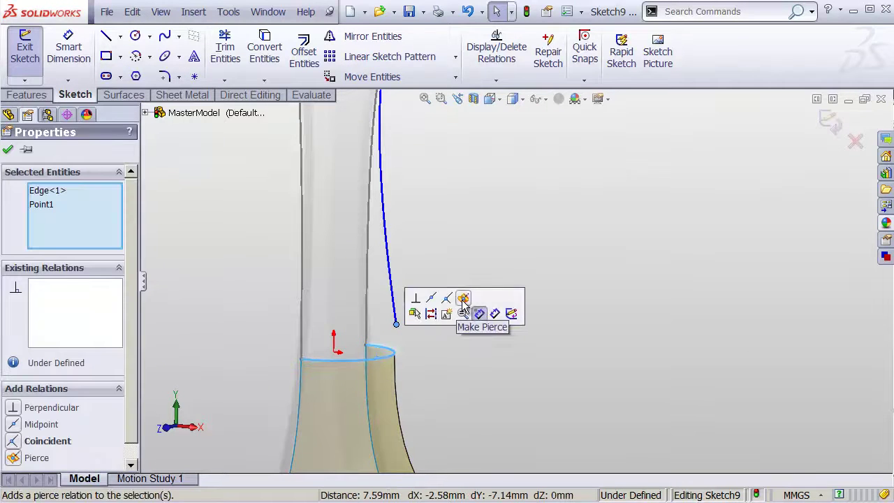
click(463, 299)
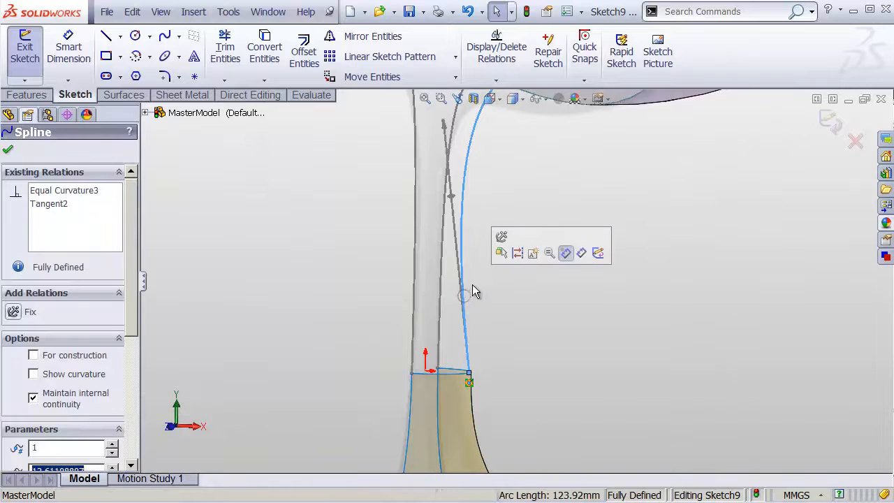
right_click(469, 291)
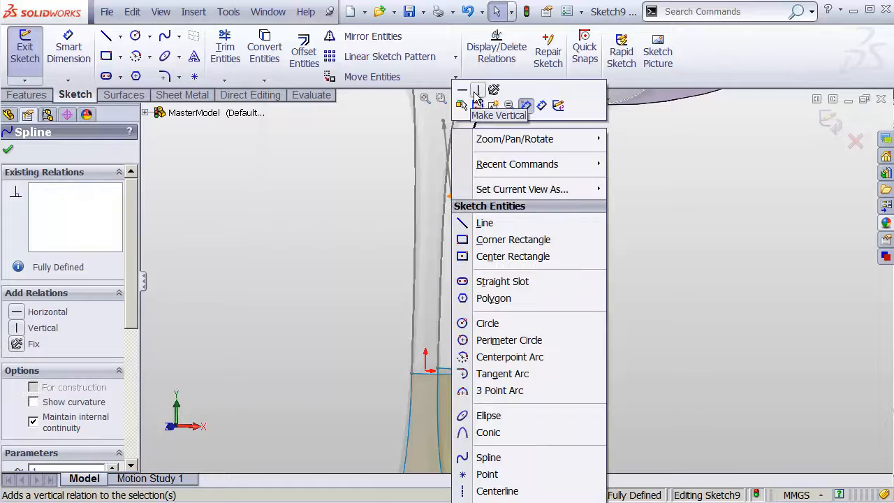
click(478, 90)
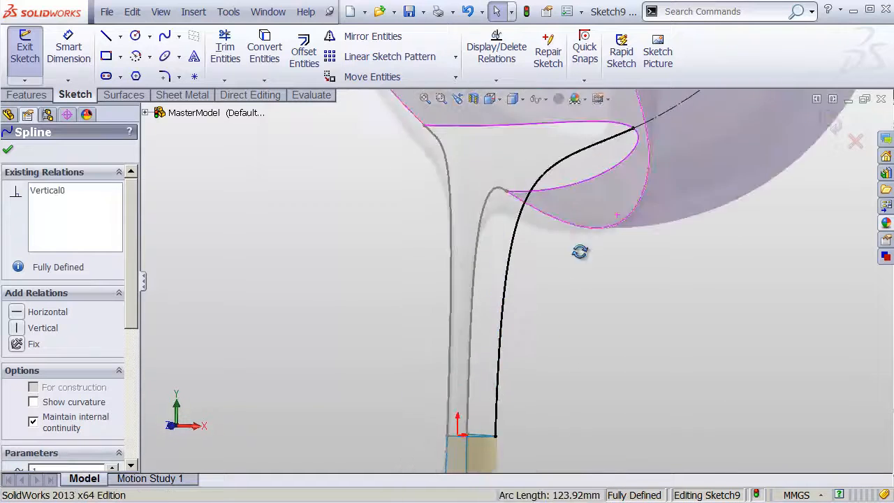